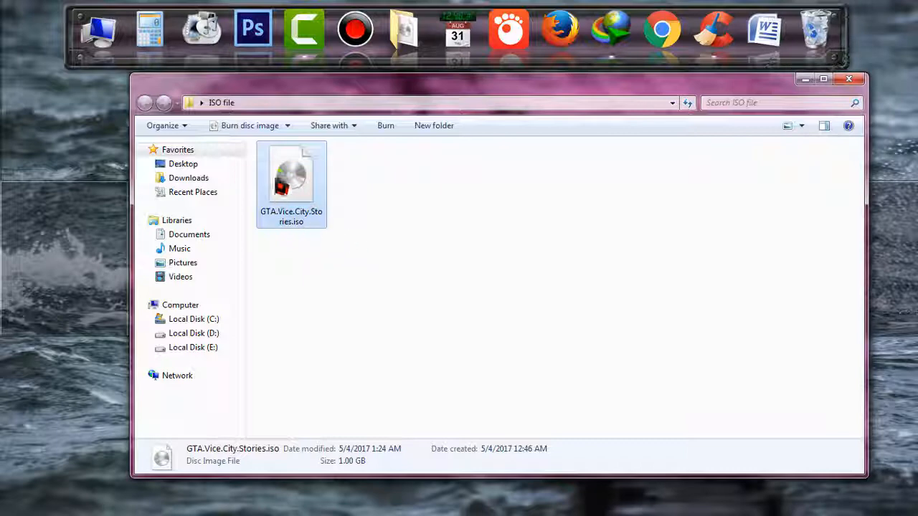
Rename the Vice City Stories image to GTA.Vice.City.Stories.zip, confirming the extension change.
{"action": "double_click", "coordinate": [291, 176]}
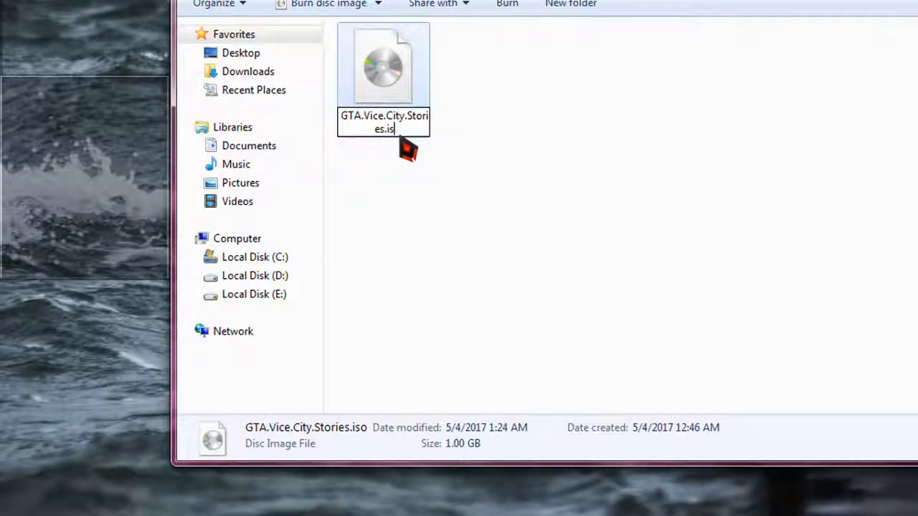
{"action": "type", "text": "zip"}
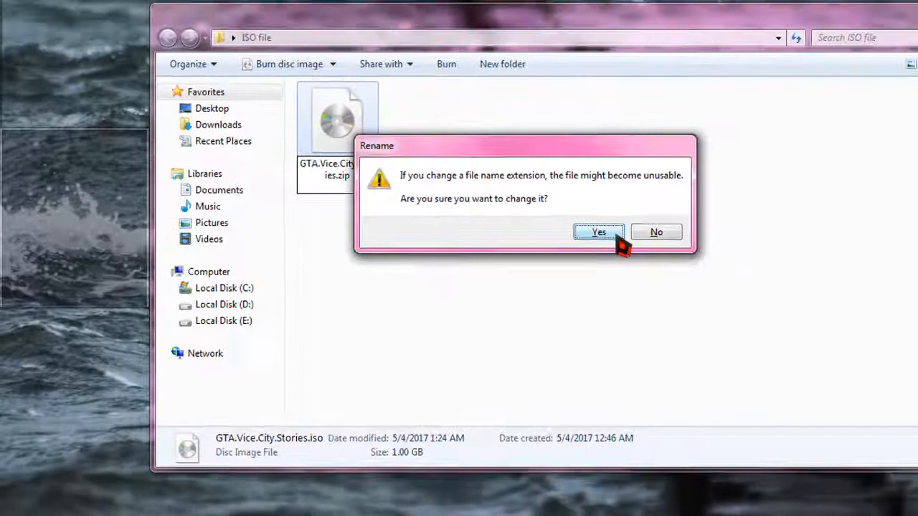
{"action": "left_click", "coordinate": [598, 231]}
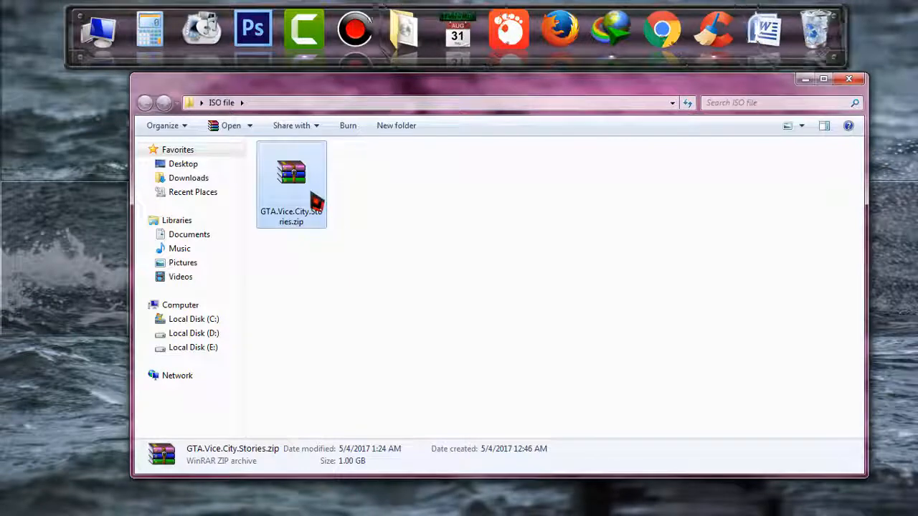
Extract GTA.Vice.City.Stories.zip with WinRAR into the suggested GTA.Vice.City.Stories folder.
{"action": "right_click", "coordinate": [291, 179]}
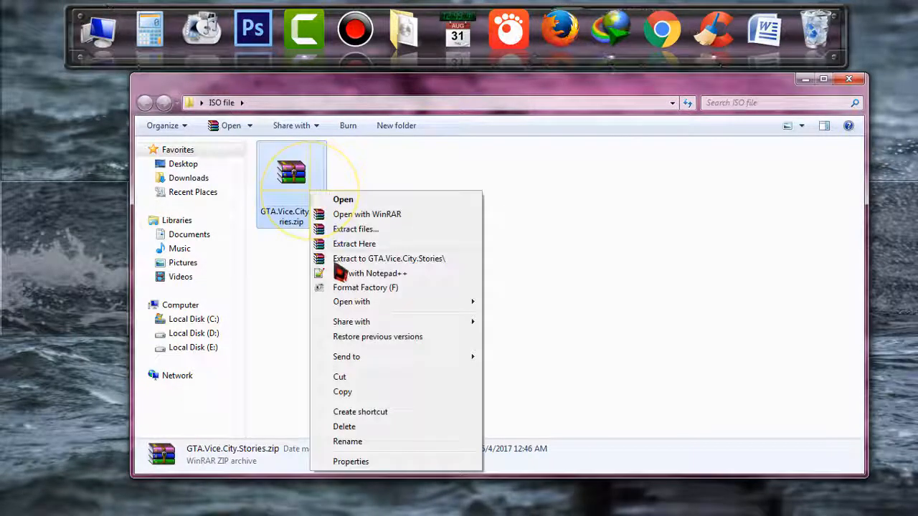
{"action": "left_click", "coordinate": [358, 242]}
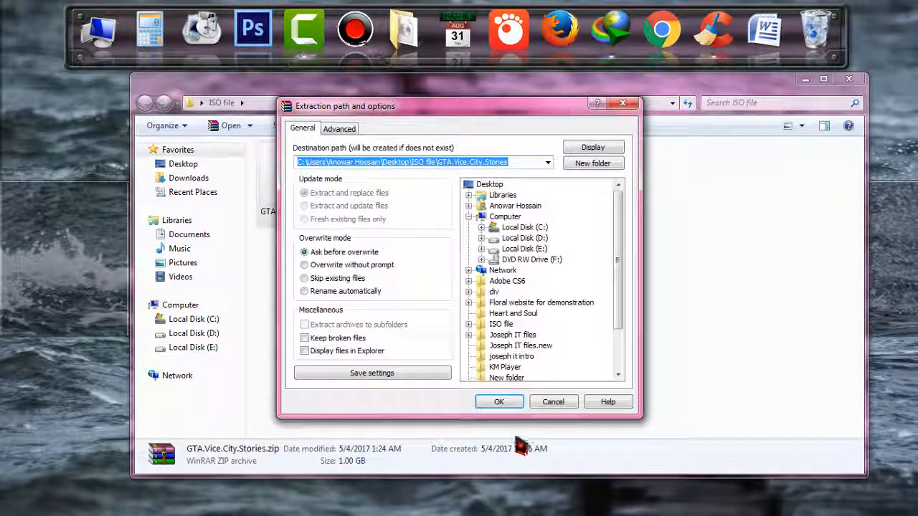
{"action": "left_click", "coordinate": [499, 401]}
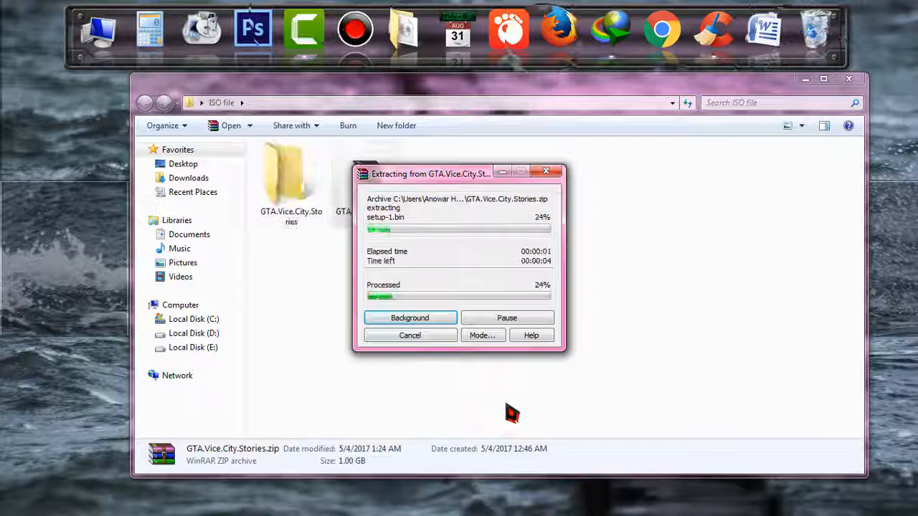